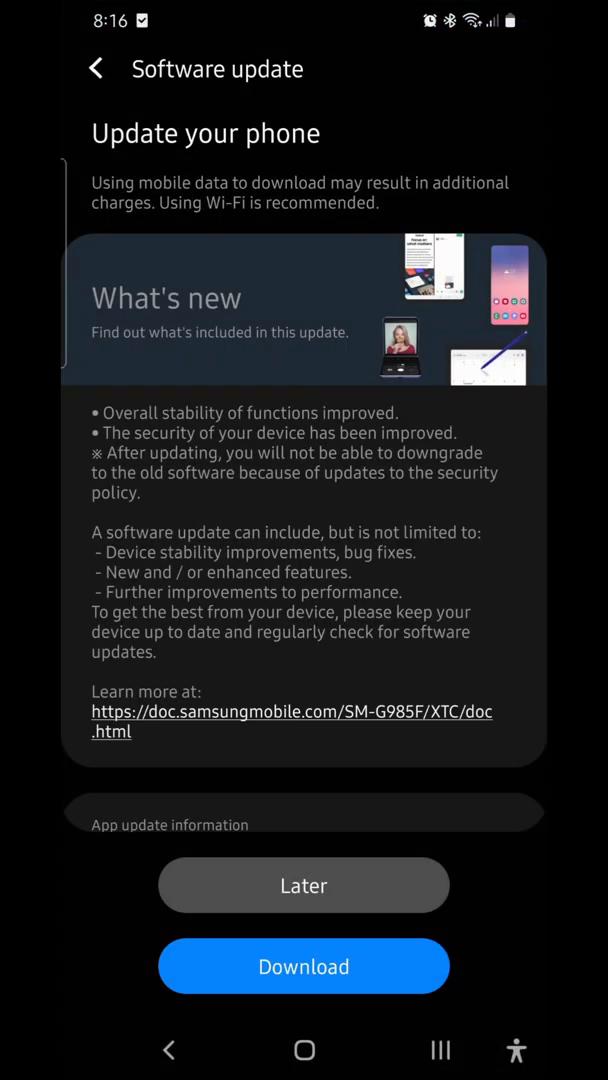
Step: Postpone the software update with Later and return to Samsung Health's Home dashboard
left_click(230, 877)
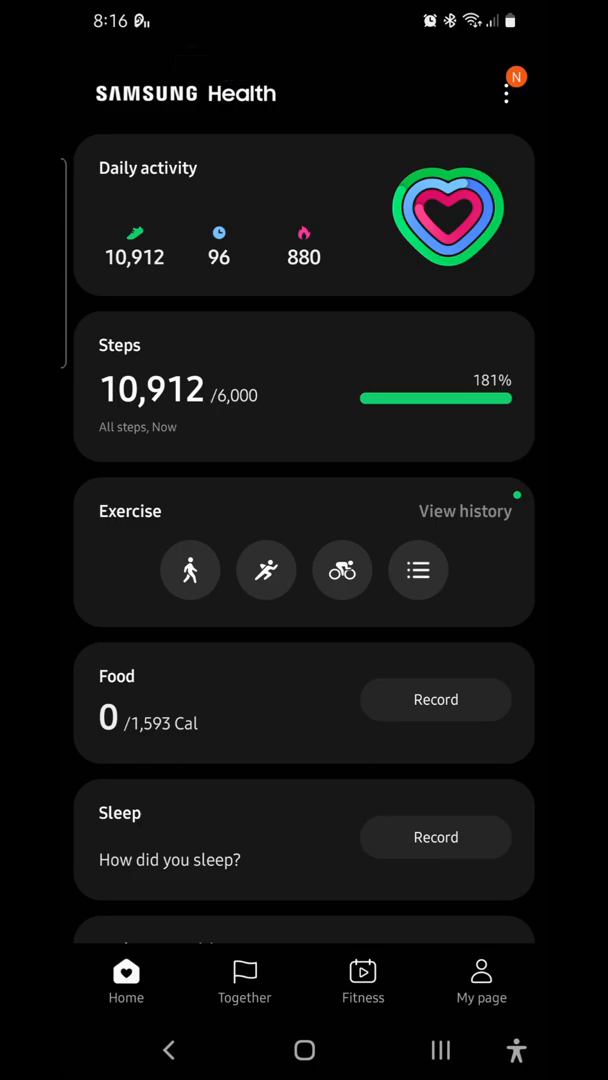
Step: Go to Samsung Health Settings and open Connected services
left_click(507, 94)
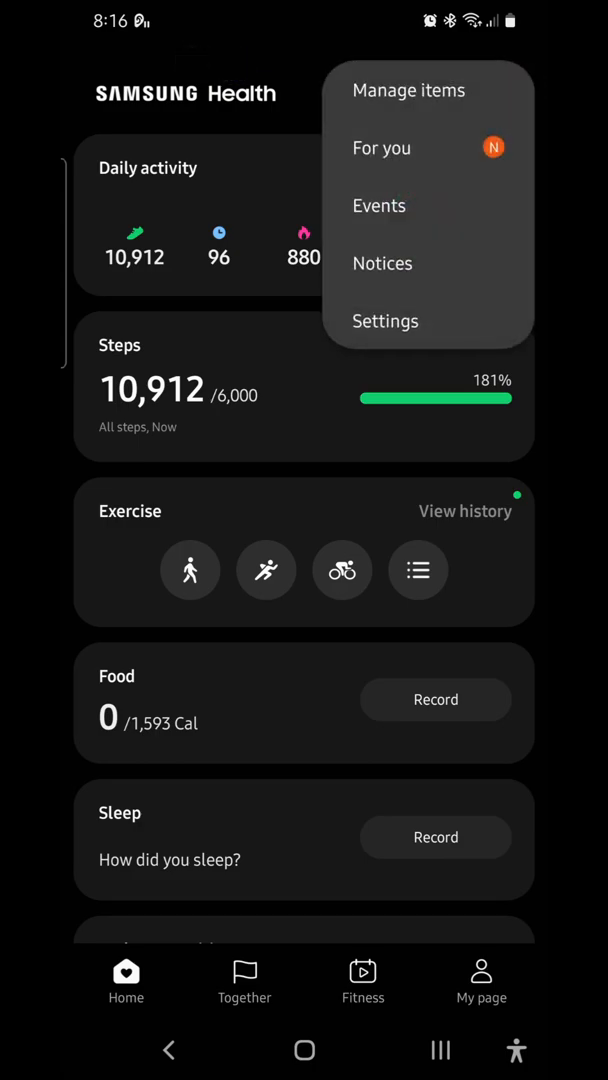
left_click(385, 321)
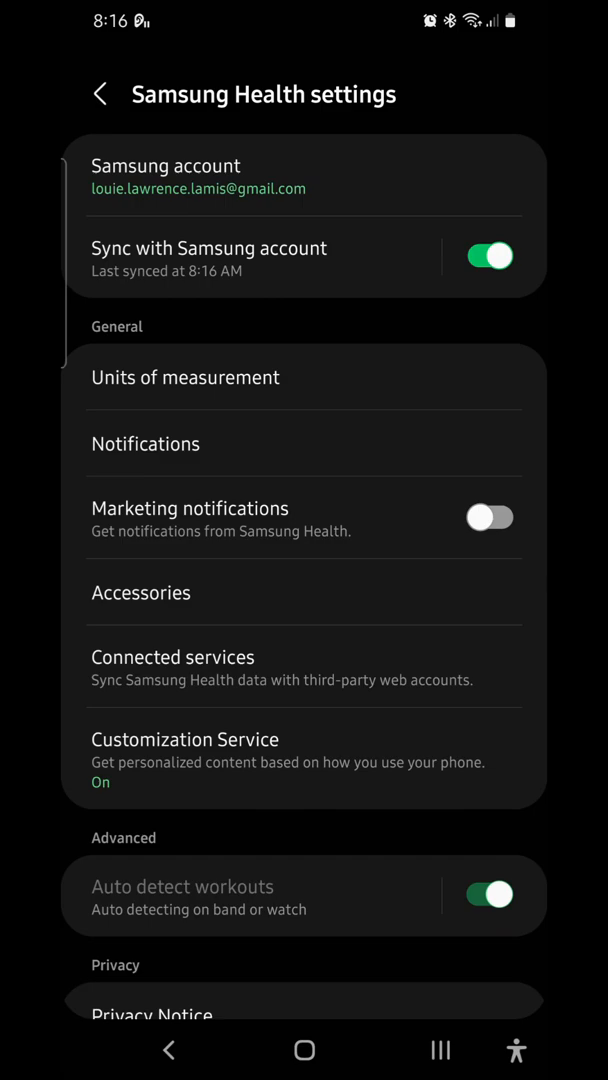
left_click(172, 657)
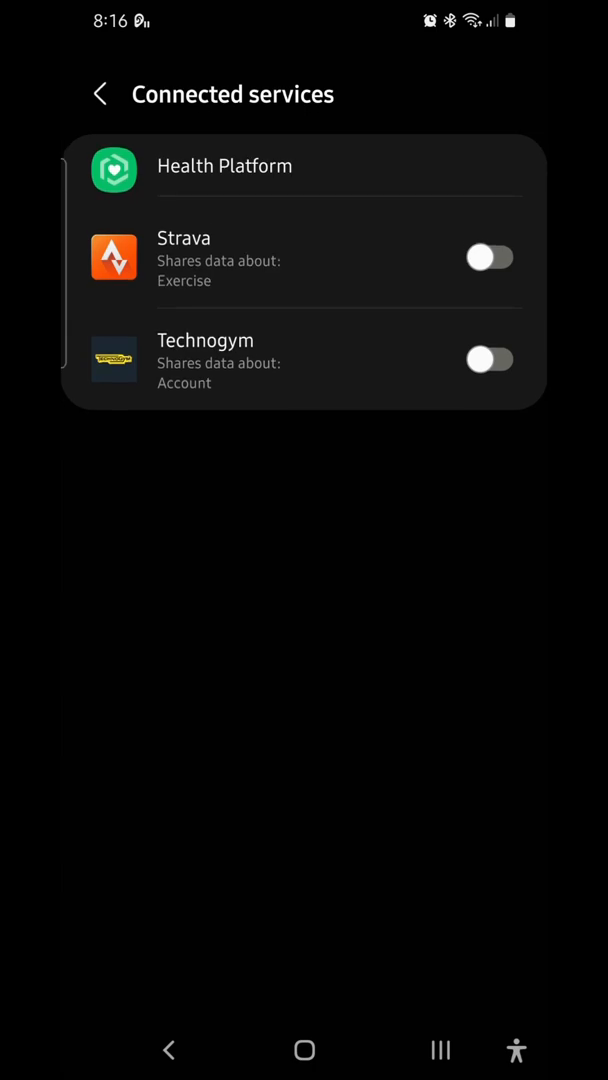
Step: Try switching on exercise data sharing with Strava
left_click(490, 257)
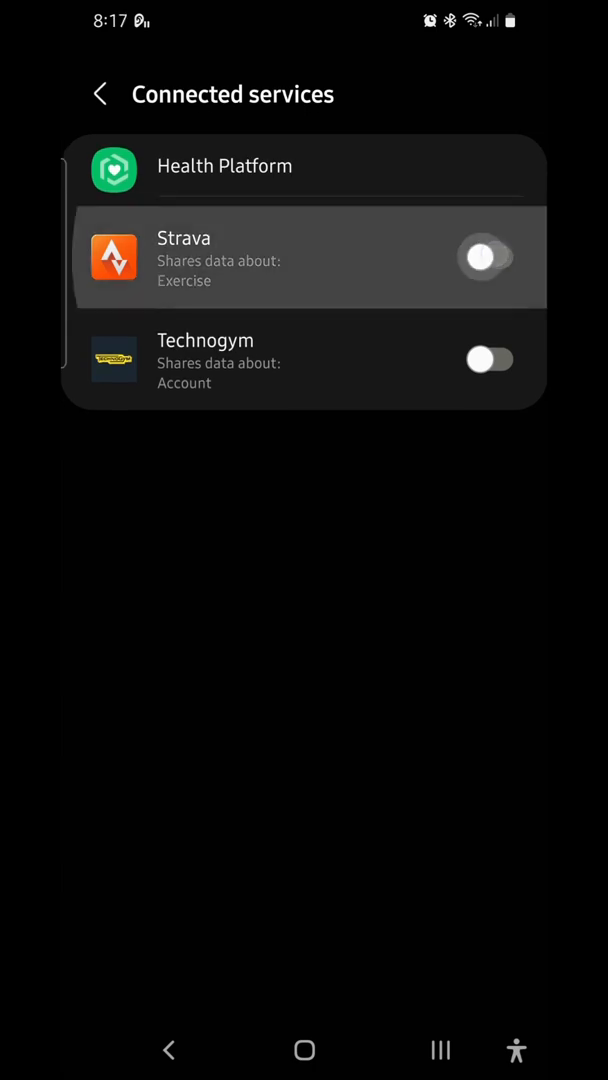
left_click(489, 257)
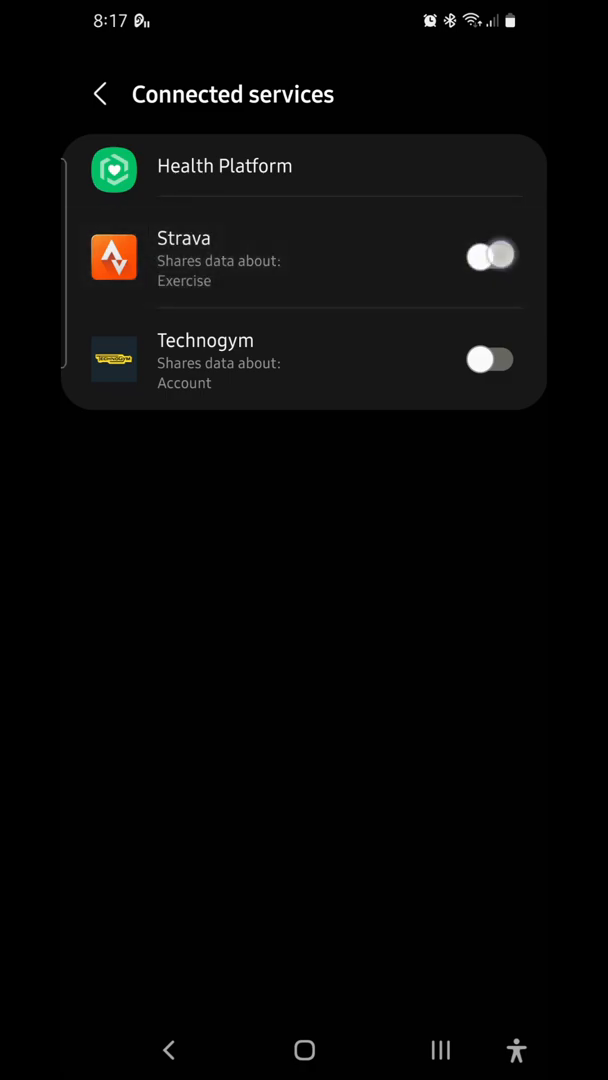
left_click(490, 256)
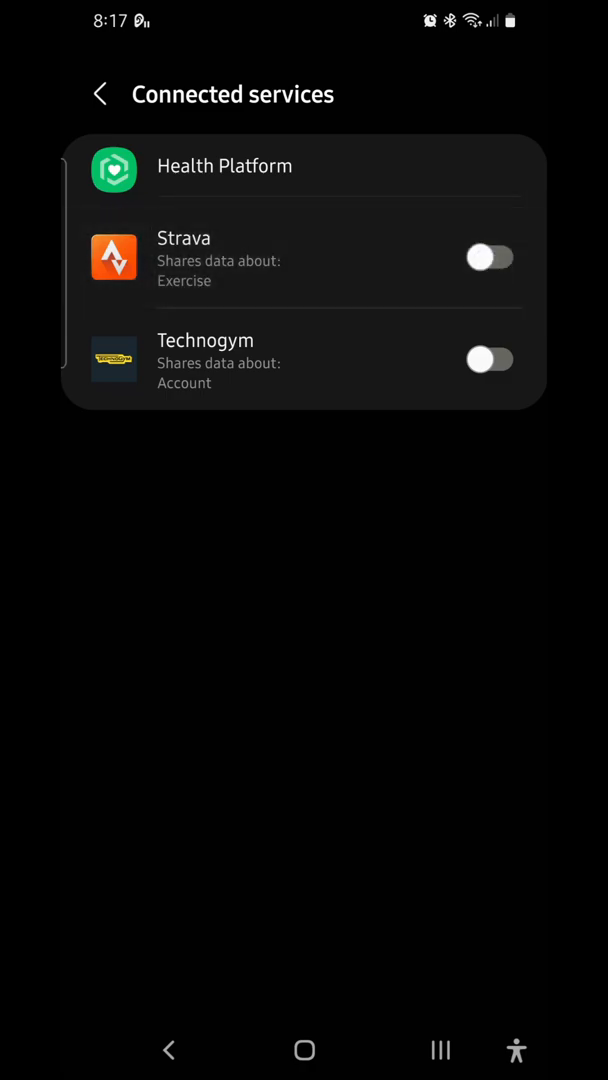
Step: Accept Strava's cookies, log in with a Google account, and authorize Samsung Health
left_click(184, 238)
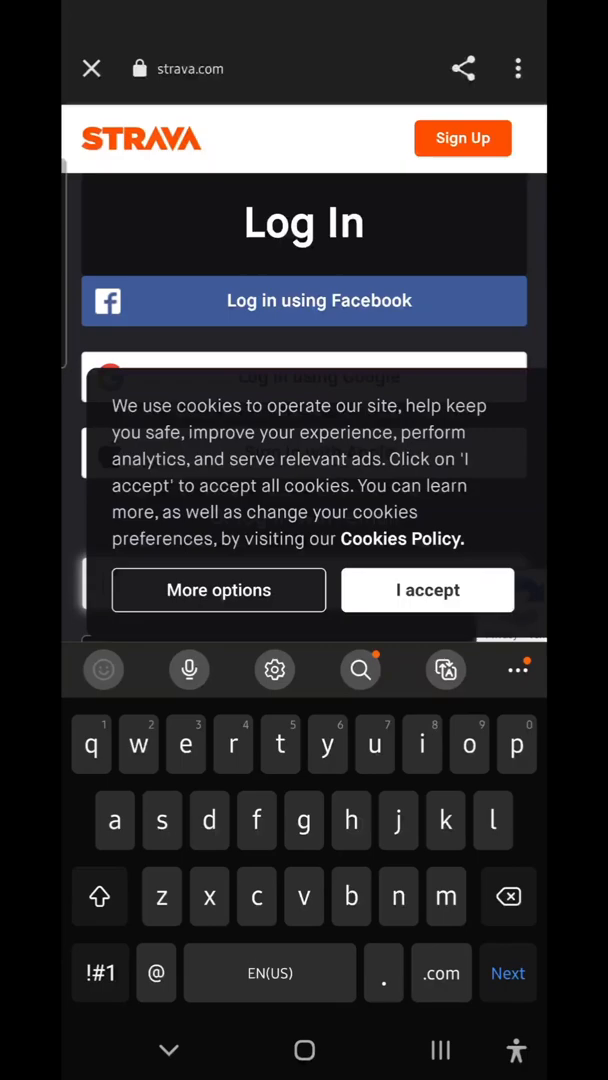
left_click(427, 590)
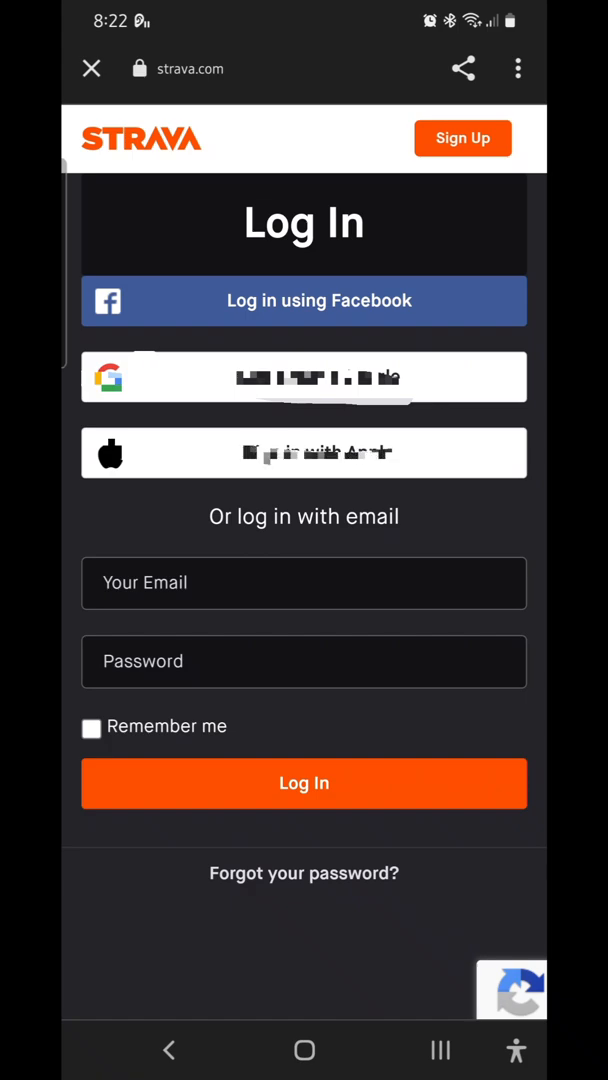
left_click(304, 377)
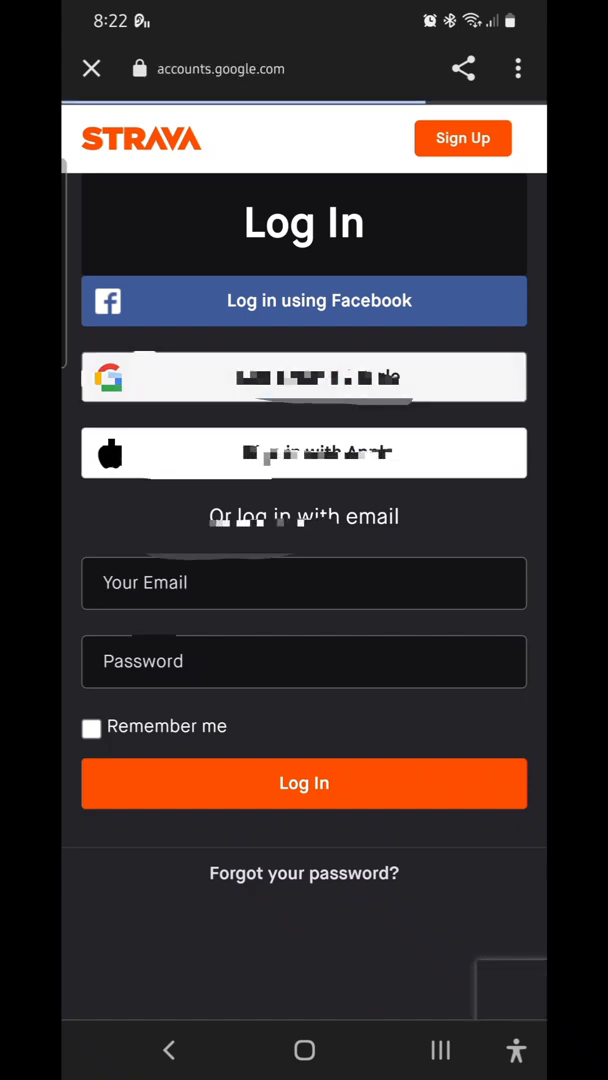
left_click(304, 377)
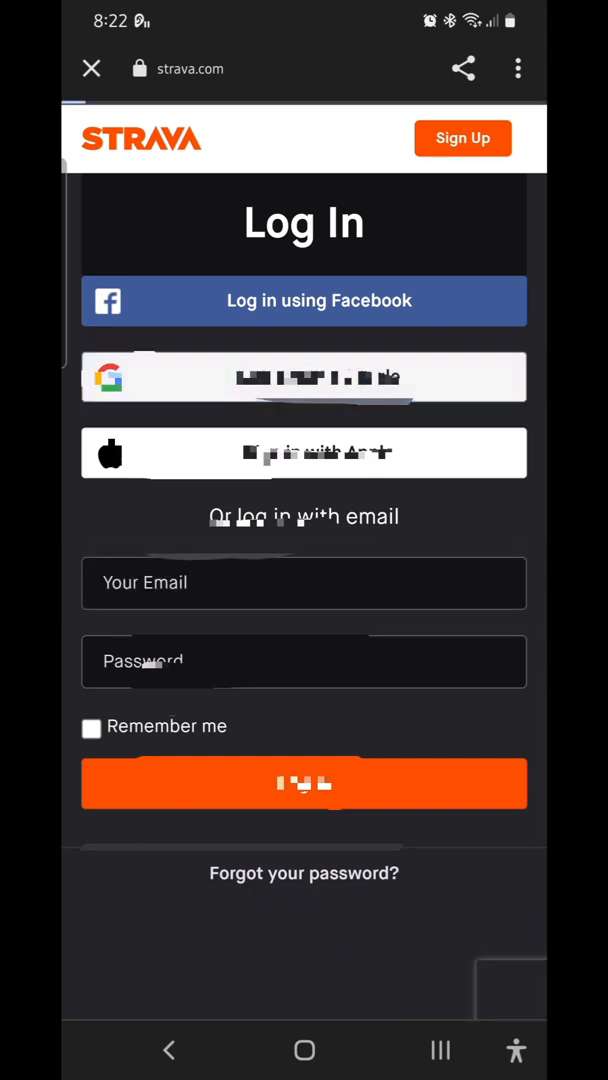
left_click(304, 377)
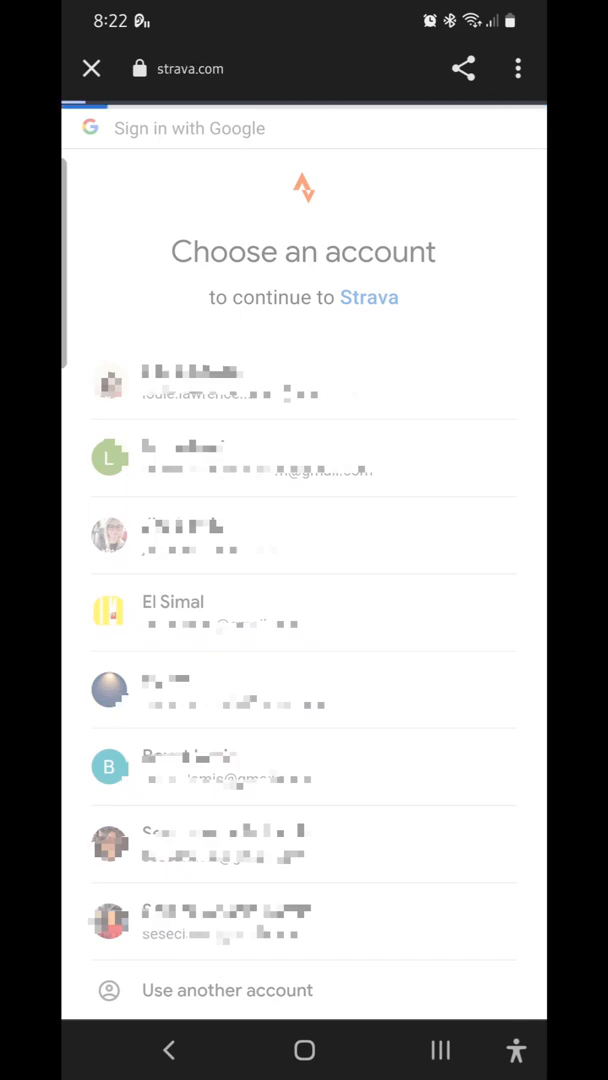
left_click(304, 390)
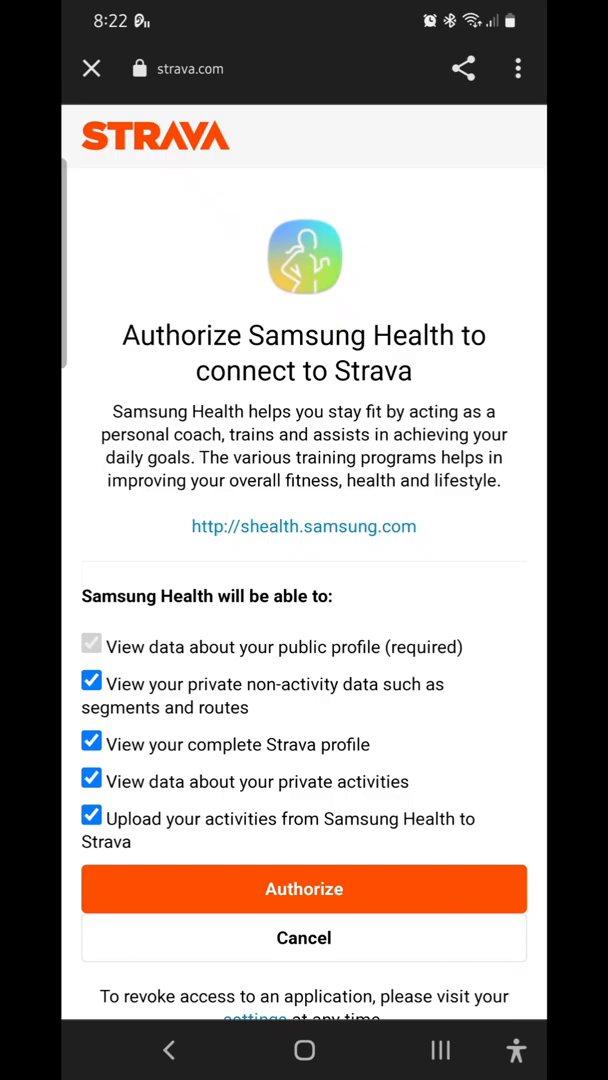
left_click(304, 889)
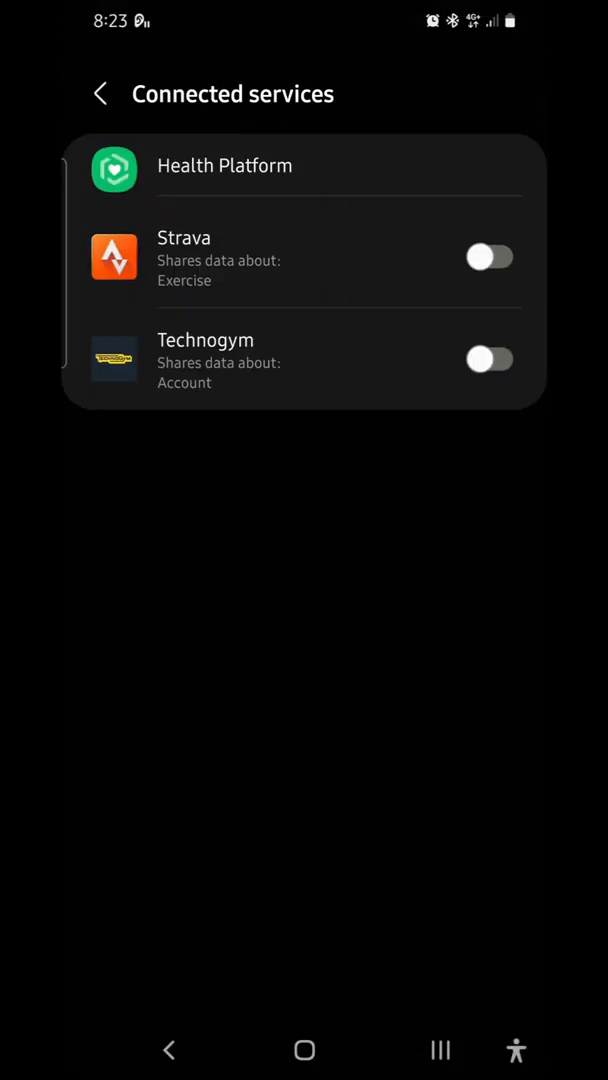
Step: Switch on Strava sharing in Connected services and pull down quick settings
left_click(489, 257)
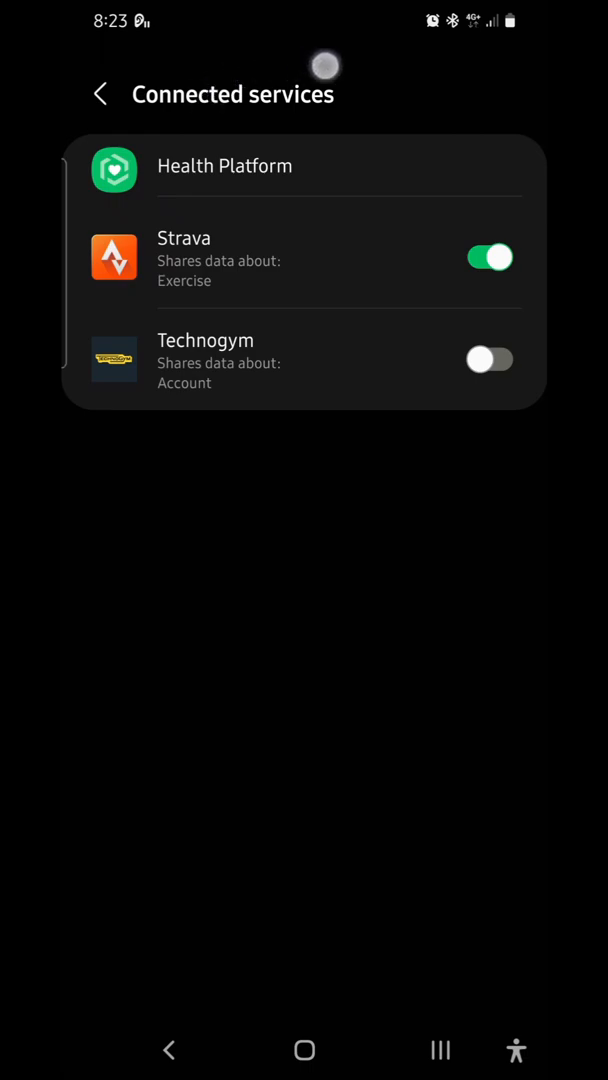
left_click(100, 93)
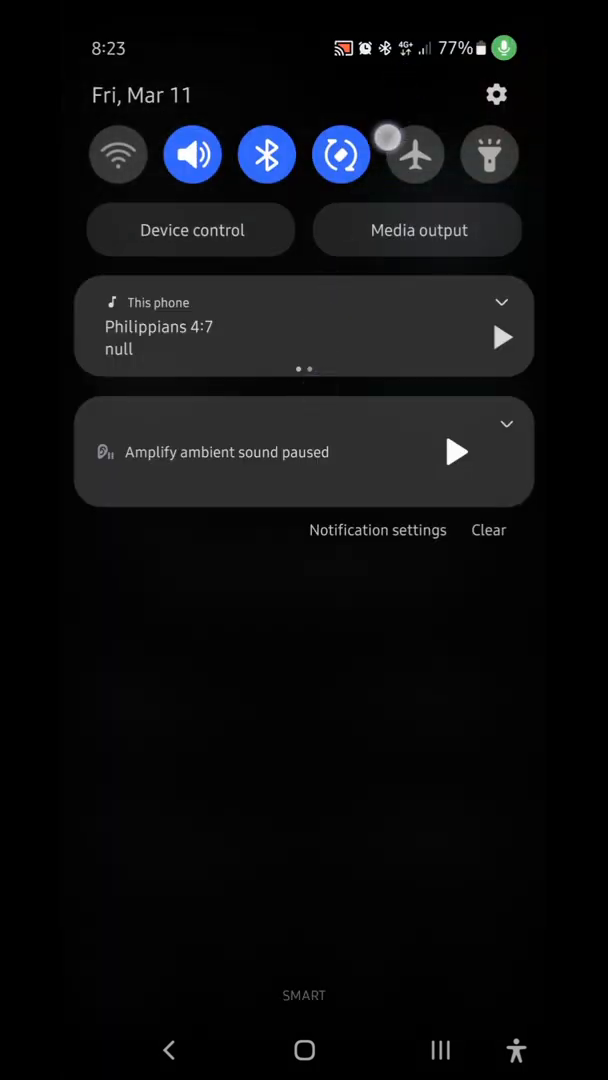
Step: Search Android Settings for 'apps' and open the installed Apps list
scroll("down", 3)
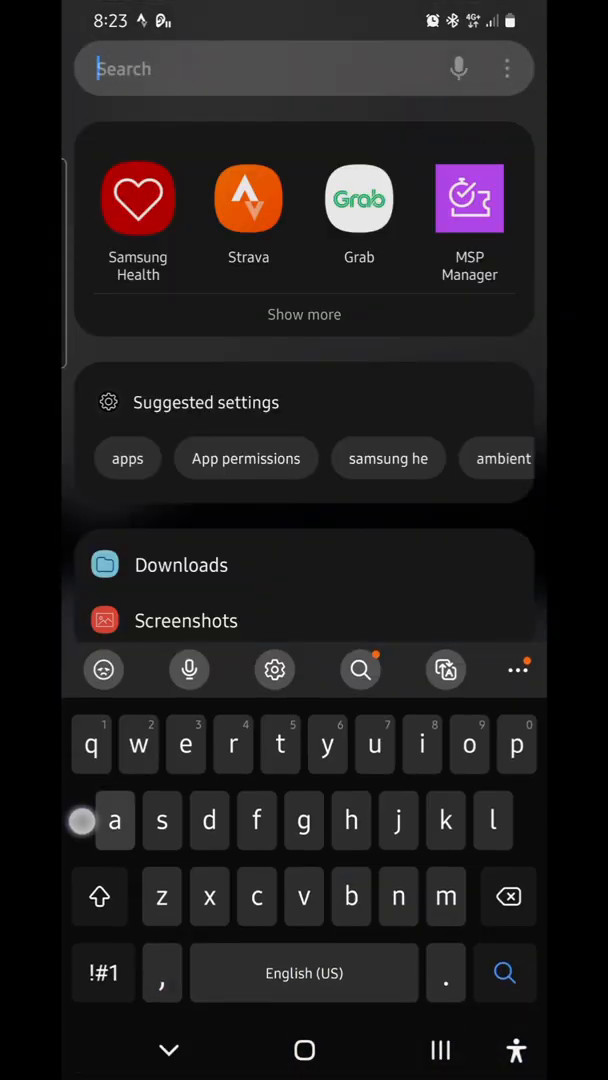
type("apps")
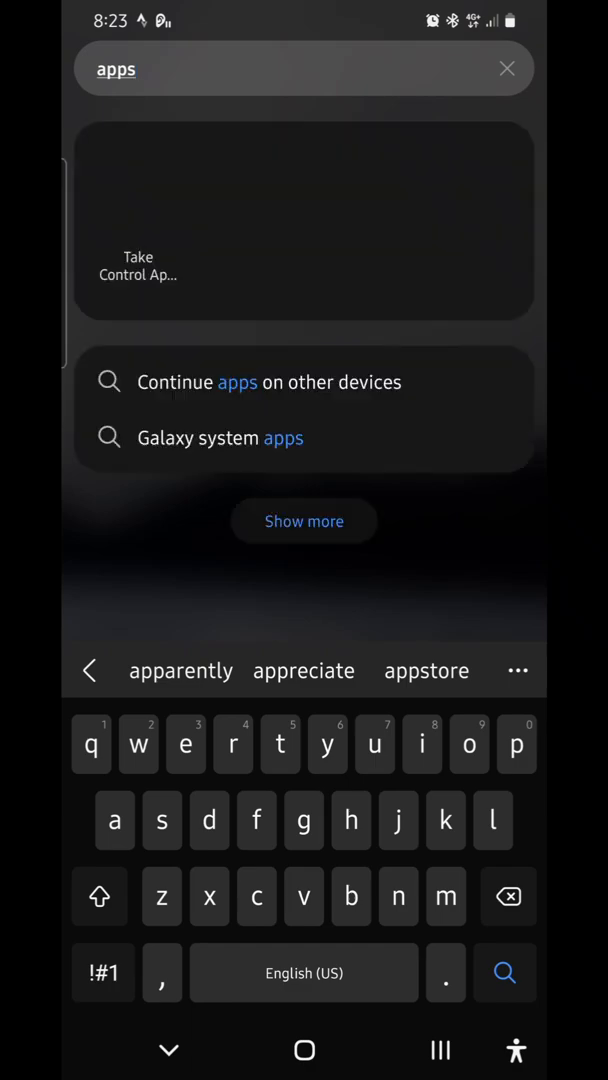
left_click(304, 521)
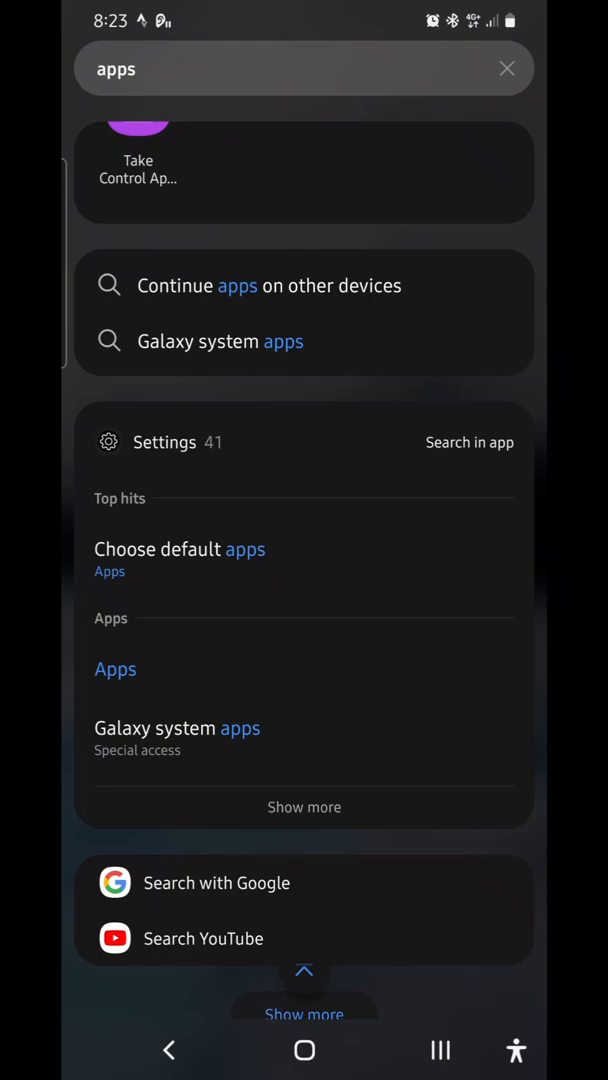
left_click(115, 693)
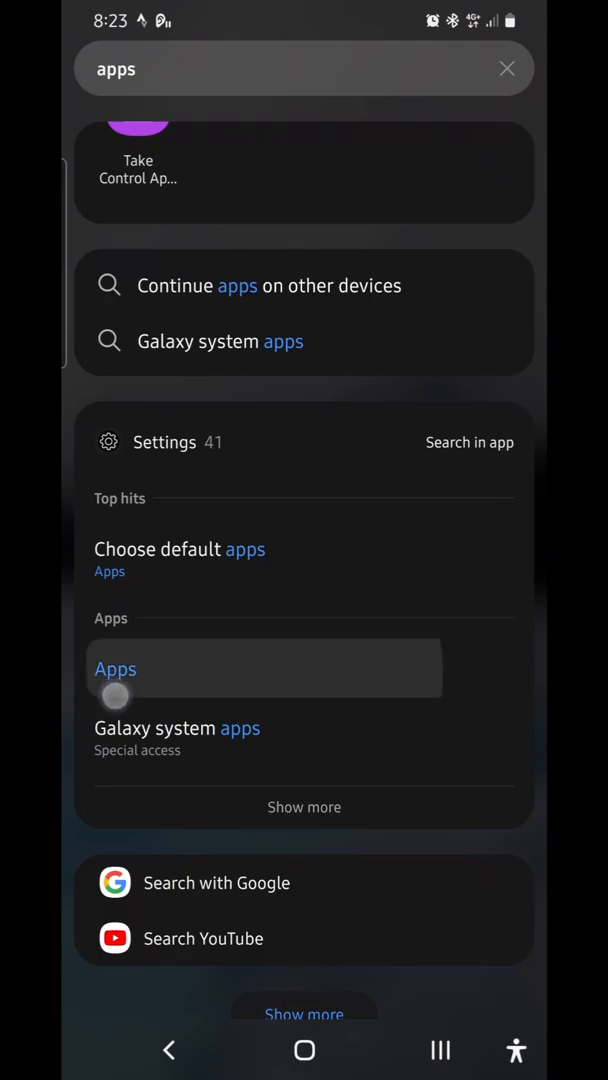
left_click(115, 669)
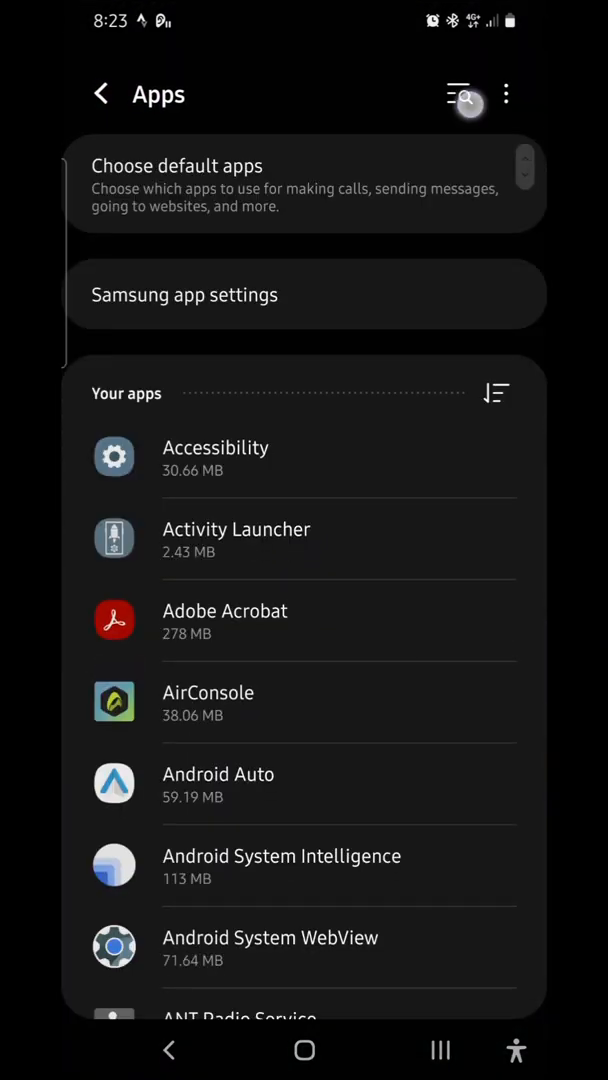
Step: Find Samsung Health via 'sam he', review its permissions, then return to the apps list
type("samsung")
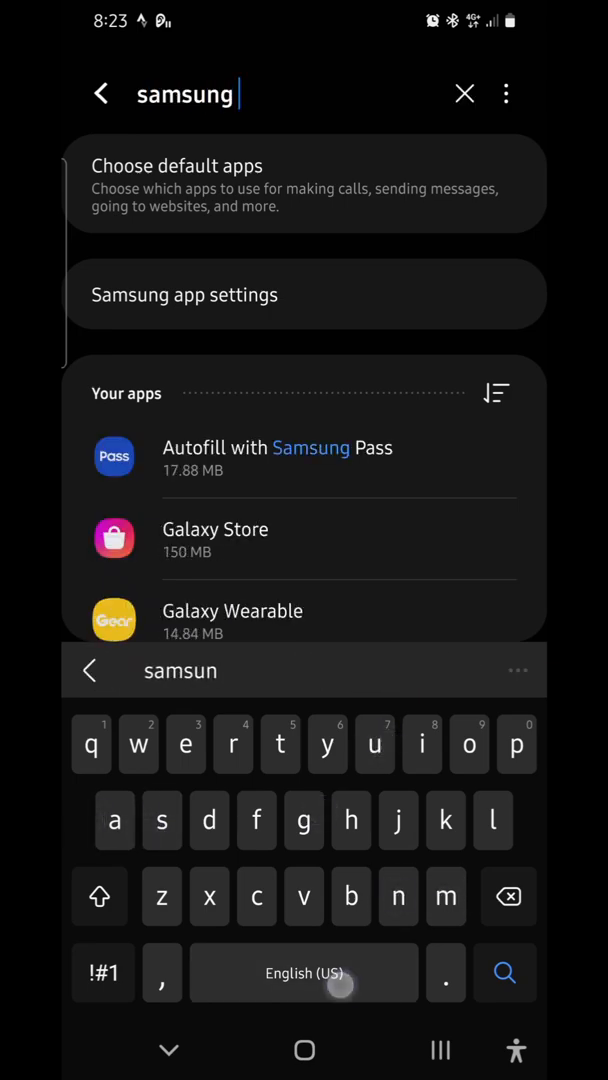
type("he")
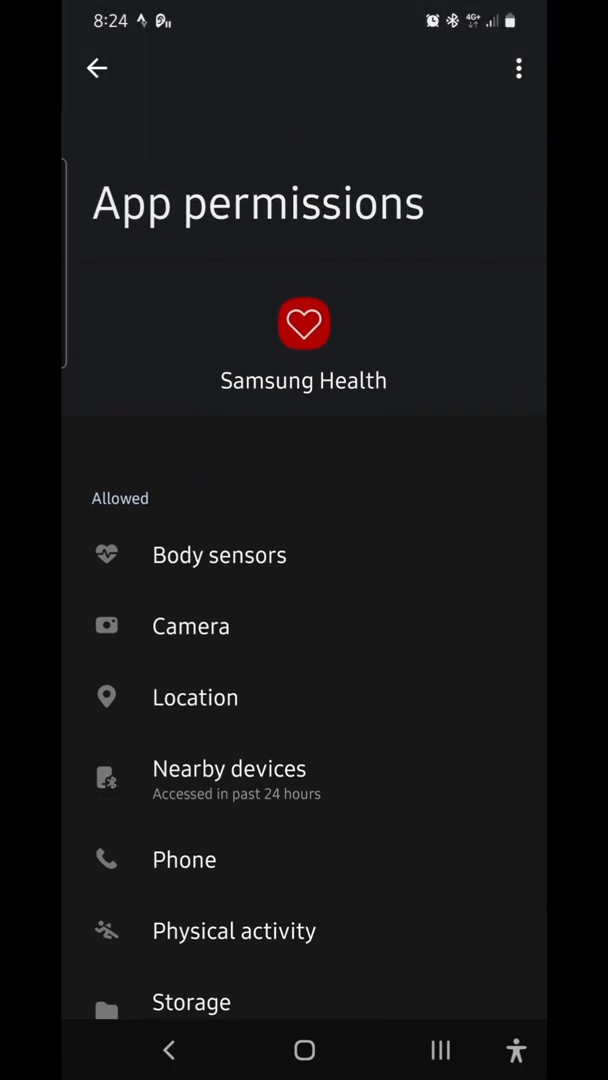
left_click(96, 68)
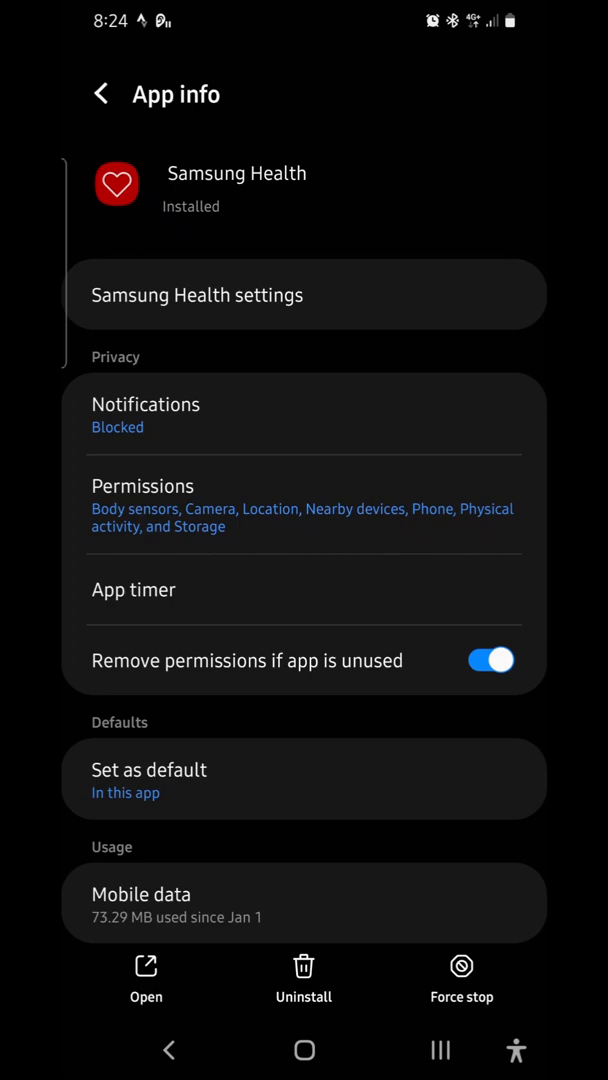
left_click(100, 93)
type("strav")
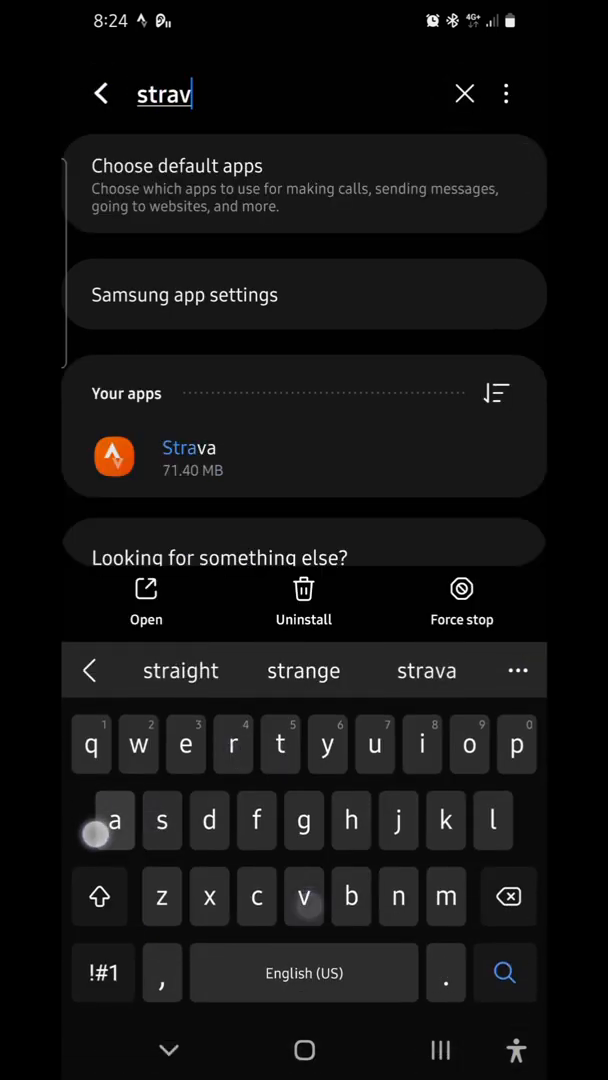
Step: Check Strava's body sensors and physical activity permissions, then switch to Strava from Recents
left_click(189, 447)
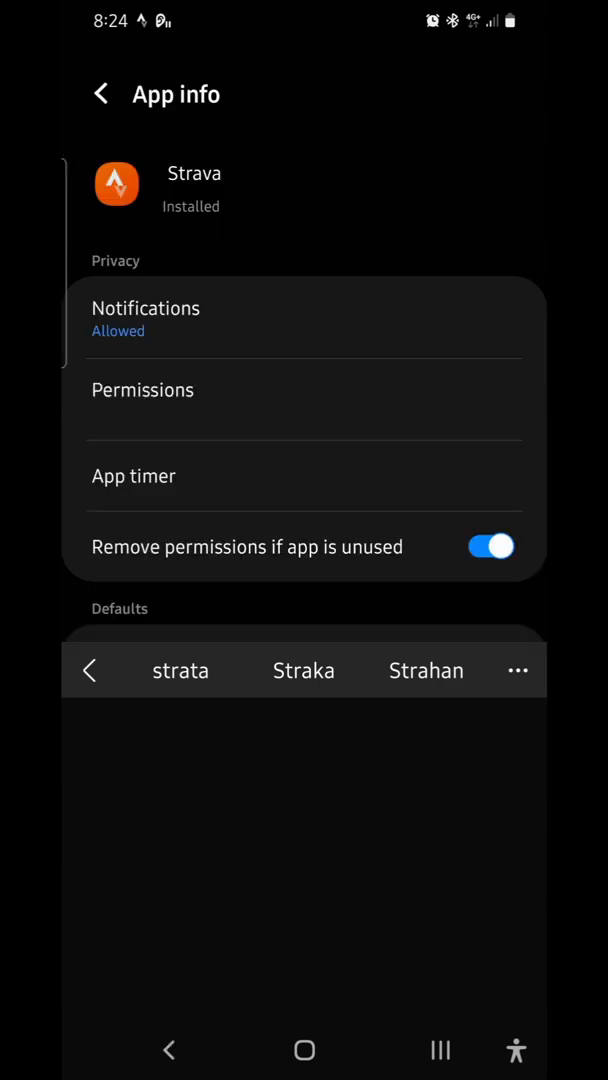
left_click(142, 390)
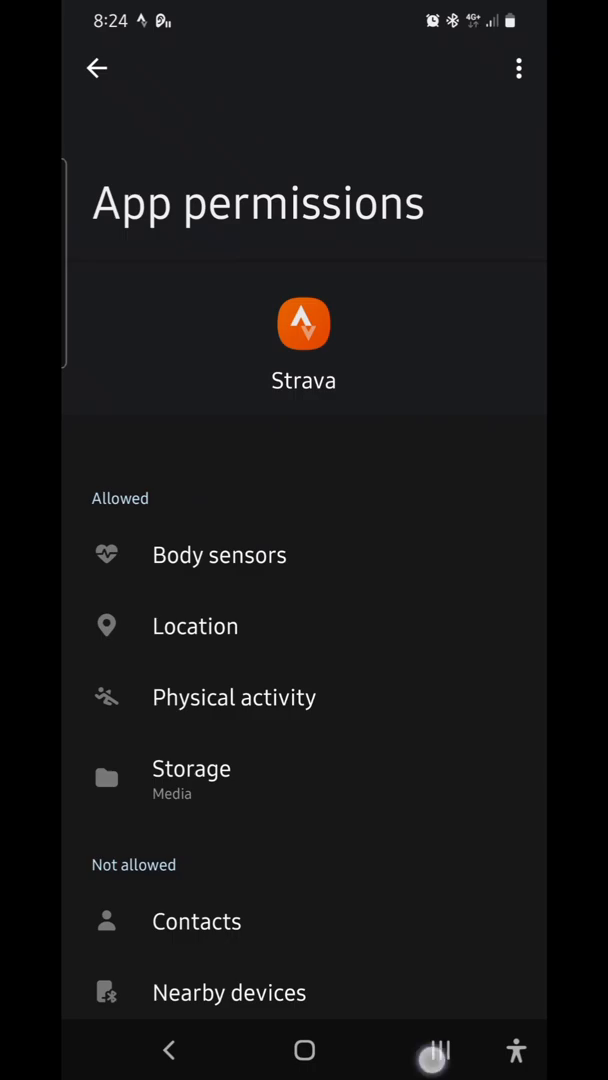
left_click(432, 1050)
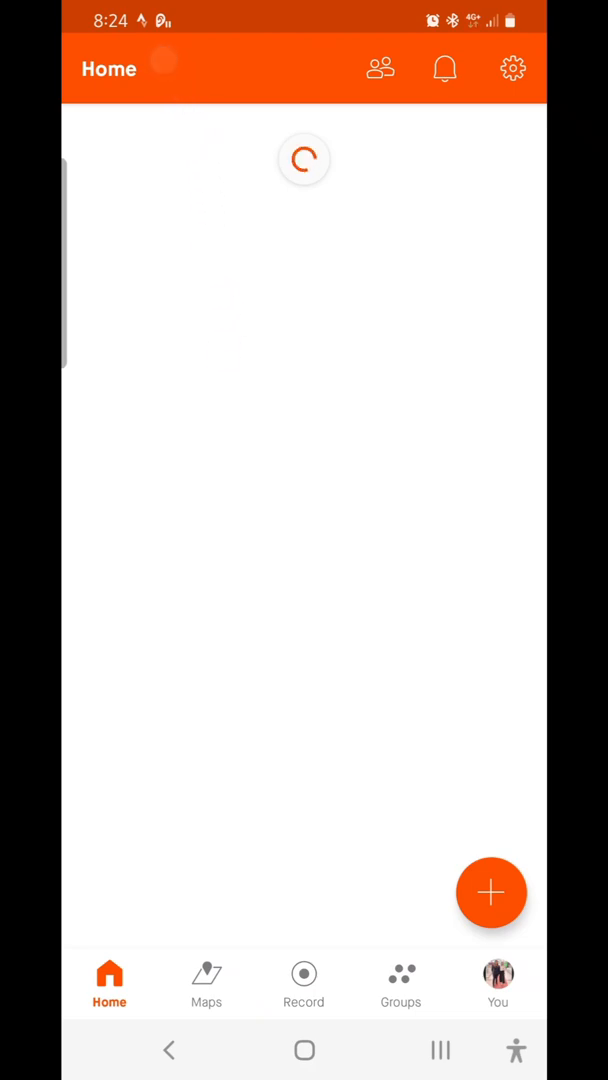
Step: Open Strava's 'All Done!' notification and scroll Home to the 5.09 km Morning Run
left_click(497, 983)
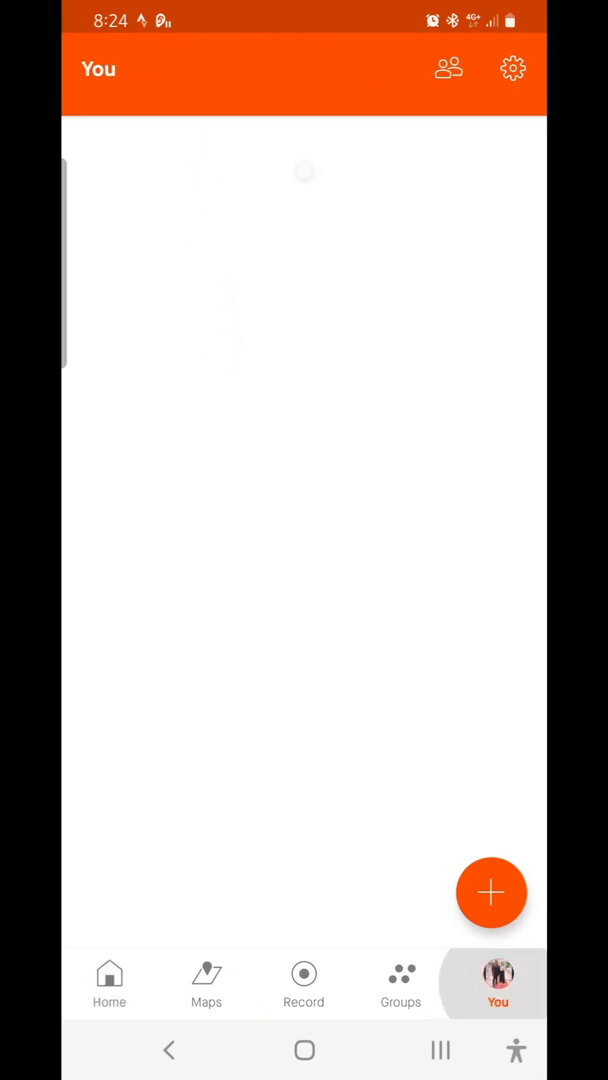
left_click(497, 984)
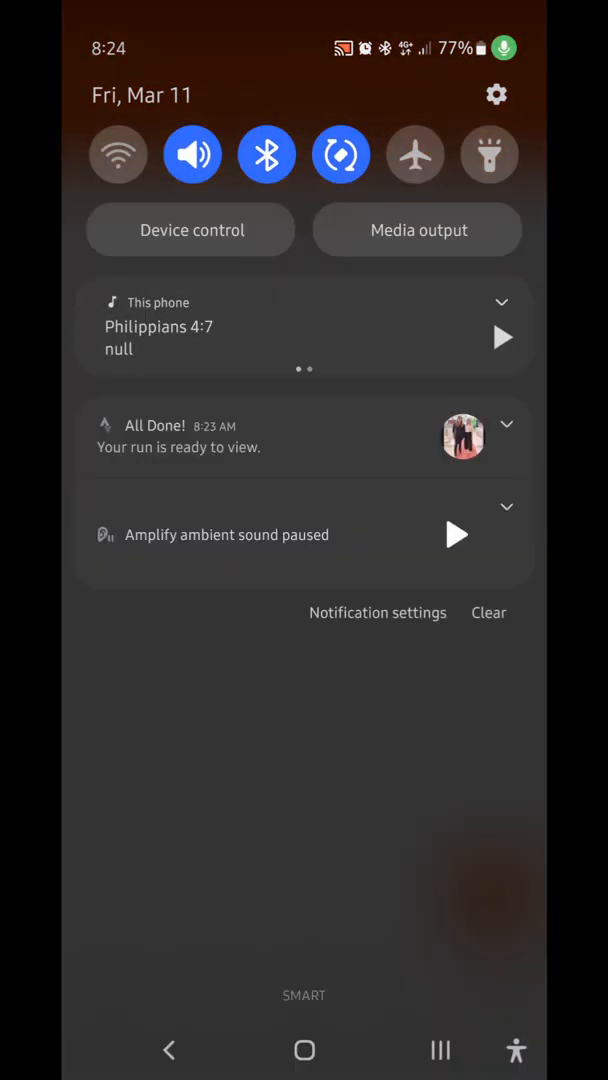
left_click(304, 437)
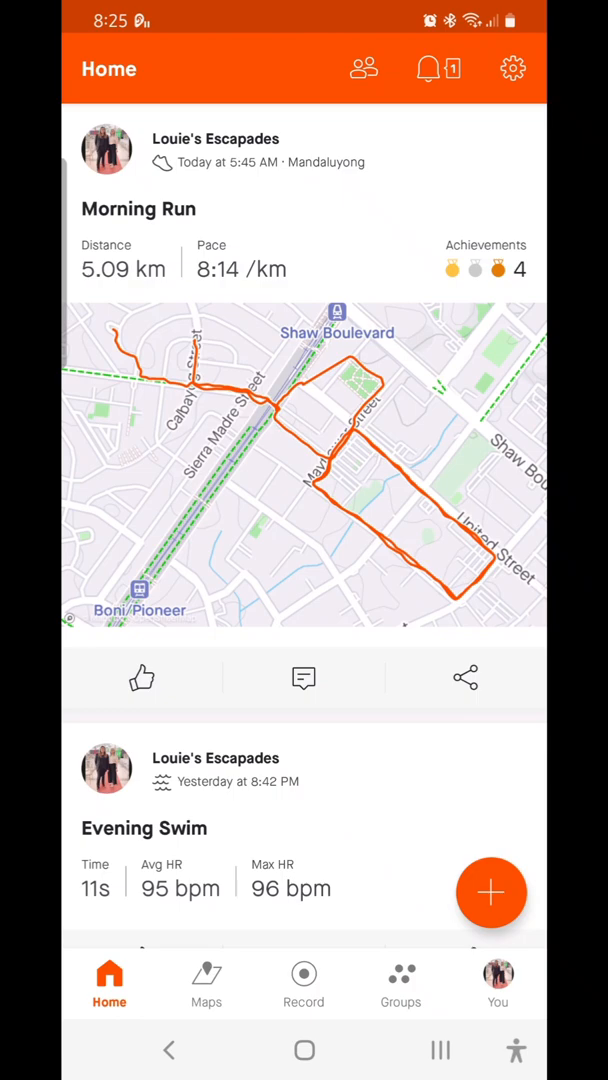
scroll("down", 3)
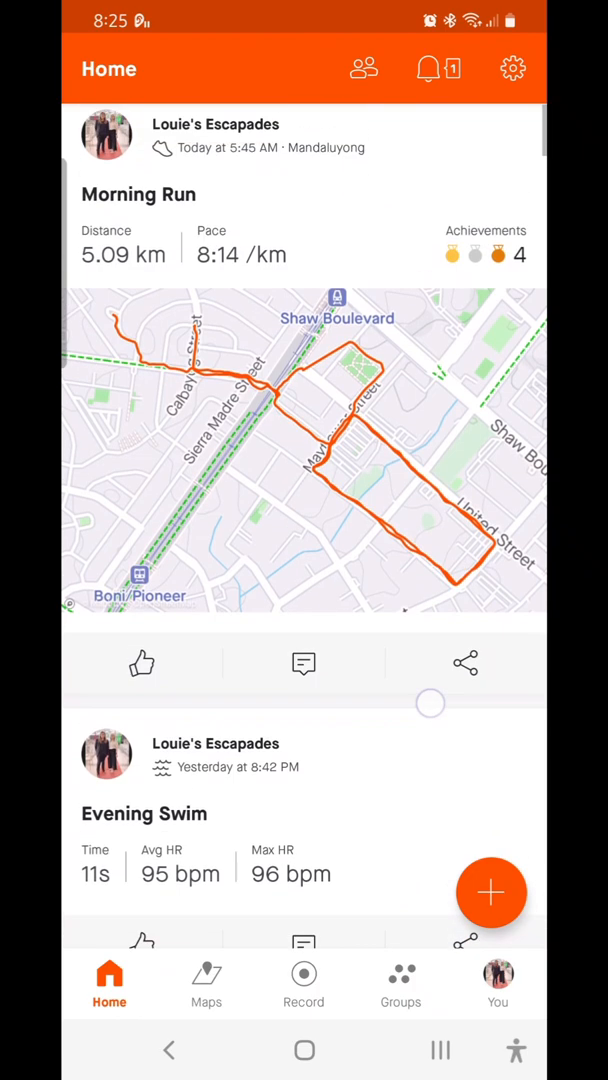